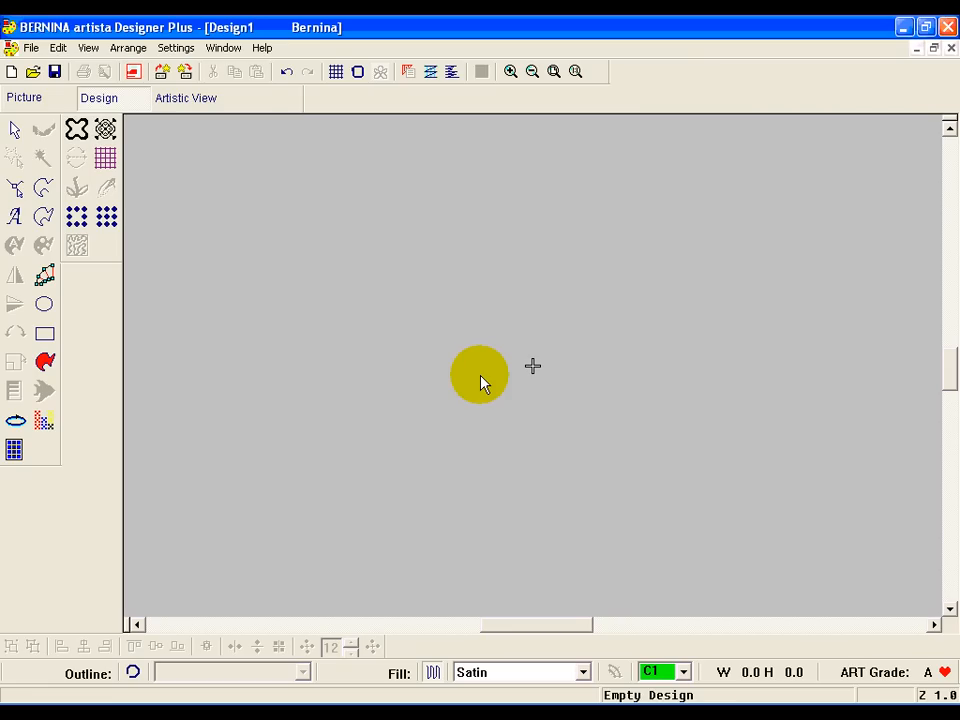
# Step: Show the alignment grid and the hoop outline on the empty canvas
pyautogui.moveTo(480, 376); pyautogui.dragTo(448, 320)
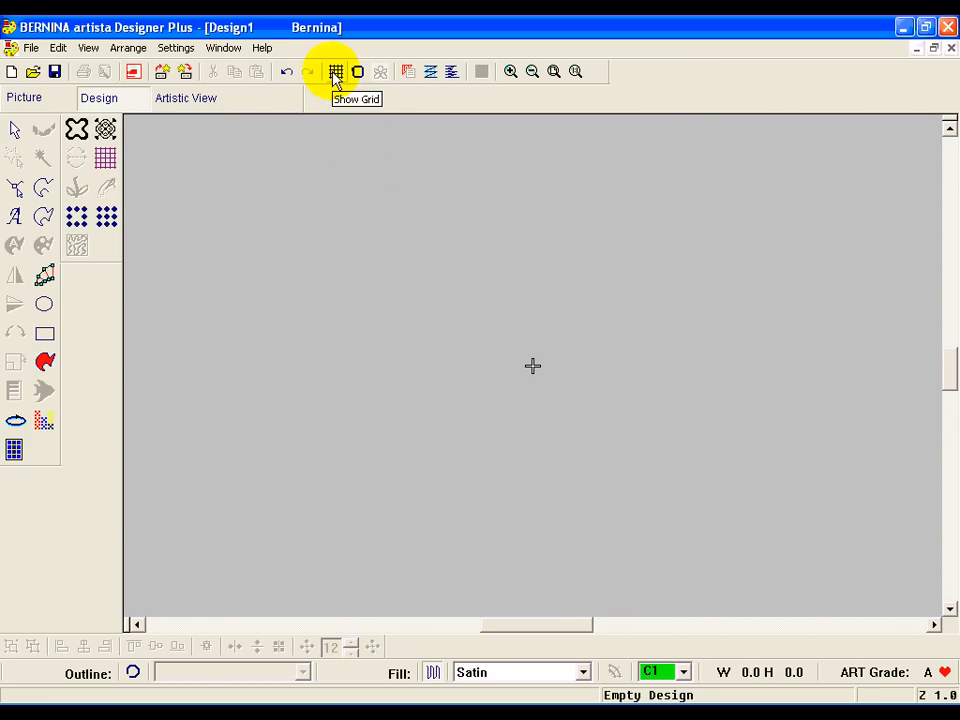
pyautogui.click(336, 72)
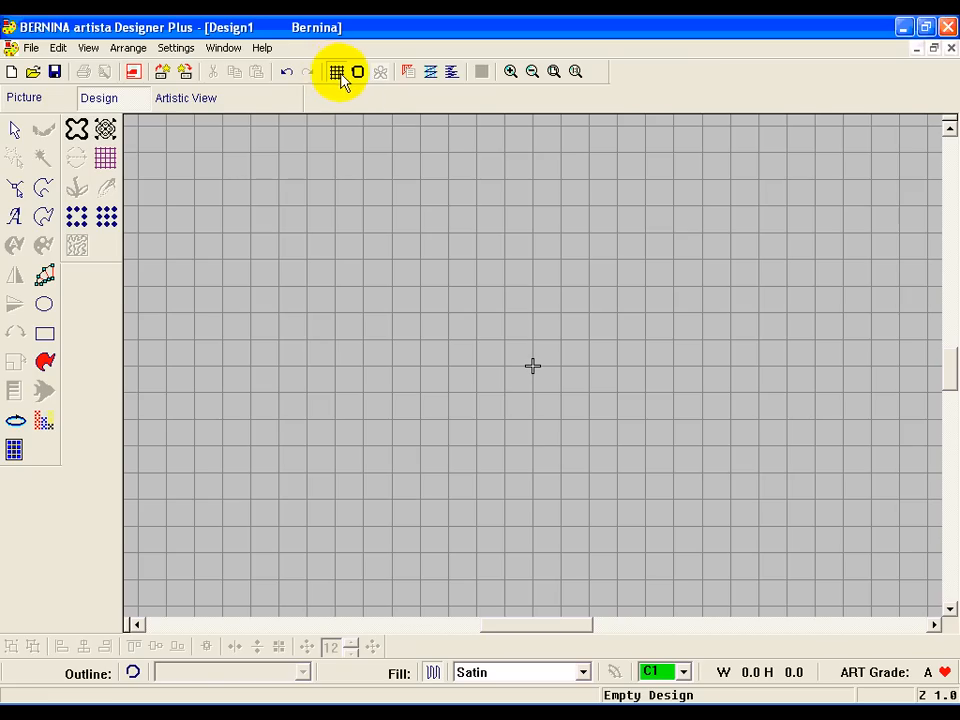
pyautogui.click(356, 72)
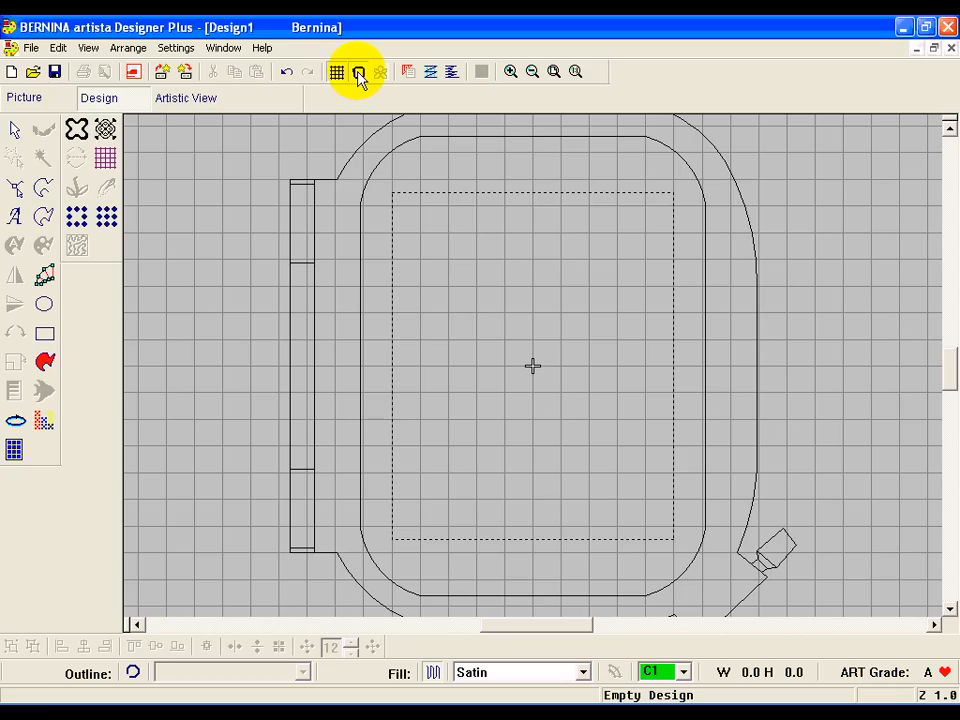
# Step: Switch the hoop to the artista 255 x 145 Oval in the Options Hoop settings
pyautogui.click(356, 72)
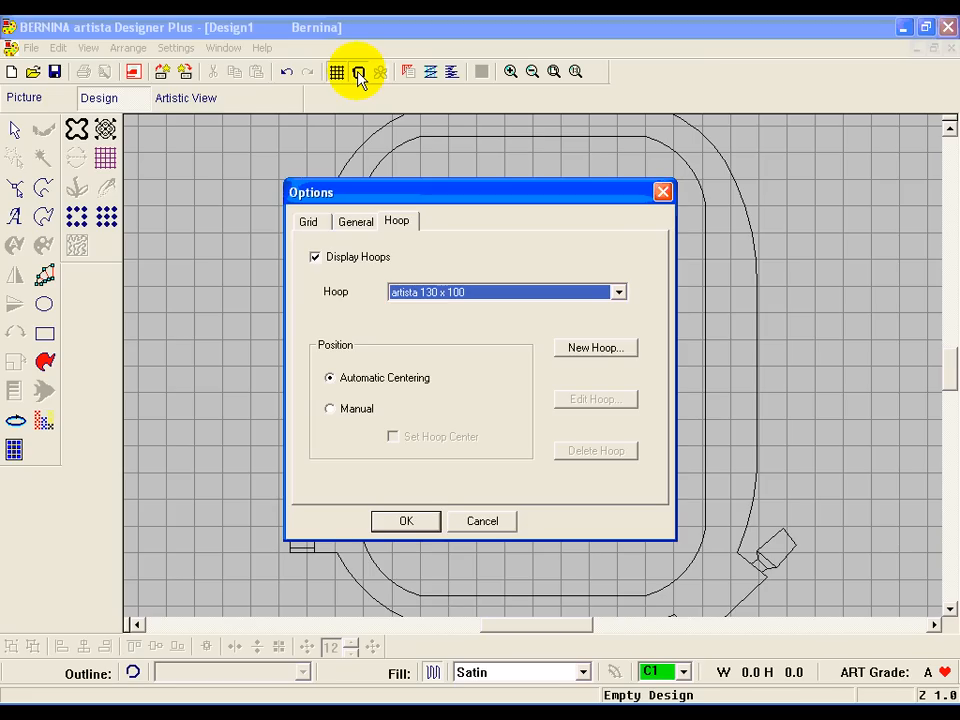
pyautogui.click(616, 292)
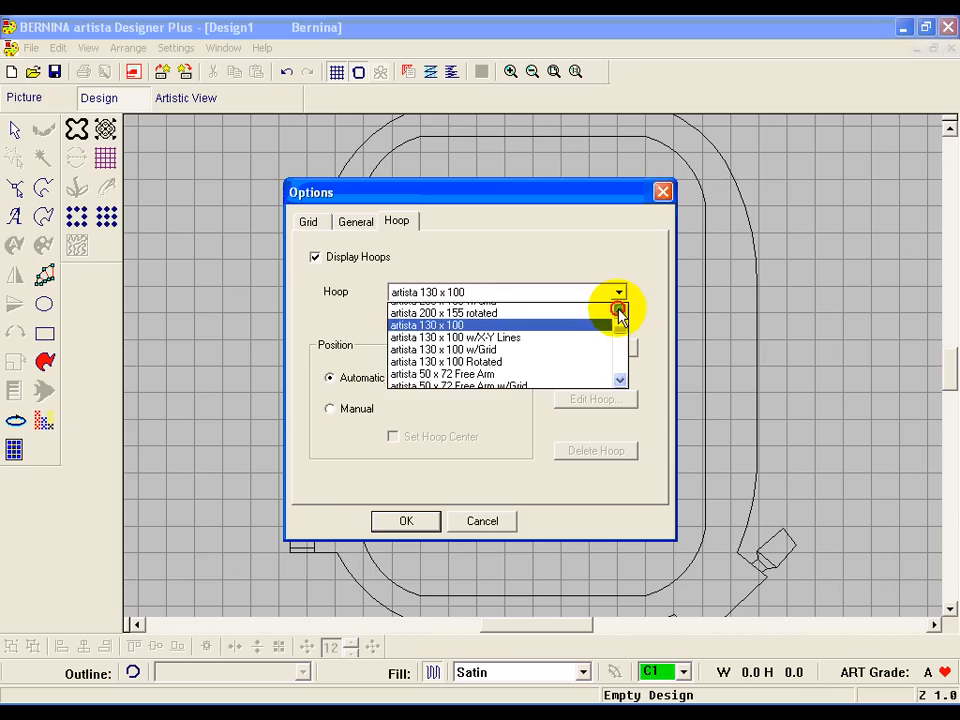
pyautogui.scroll(-3)
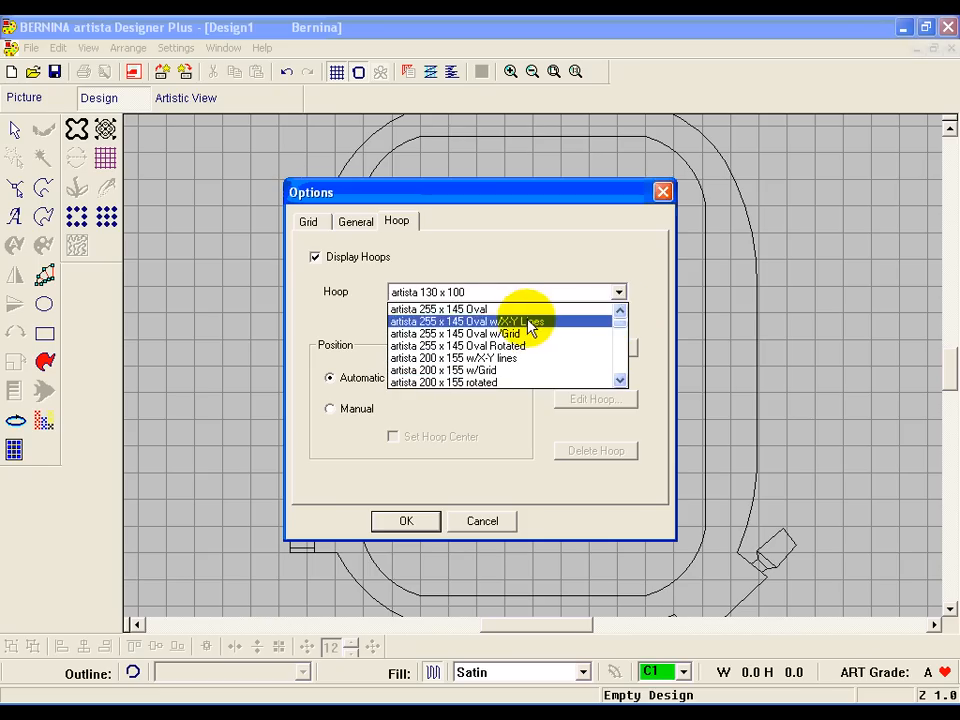
pyautogui.click(436, 308)
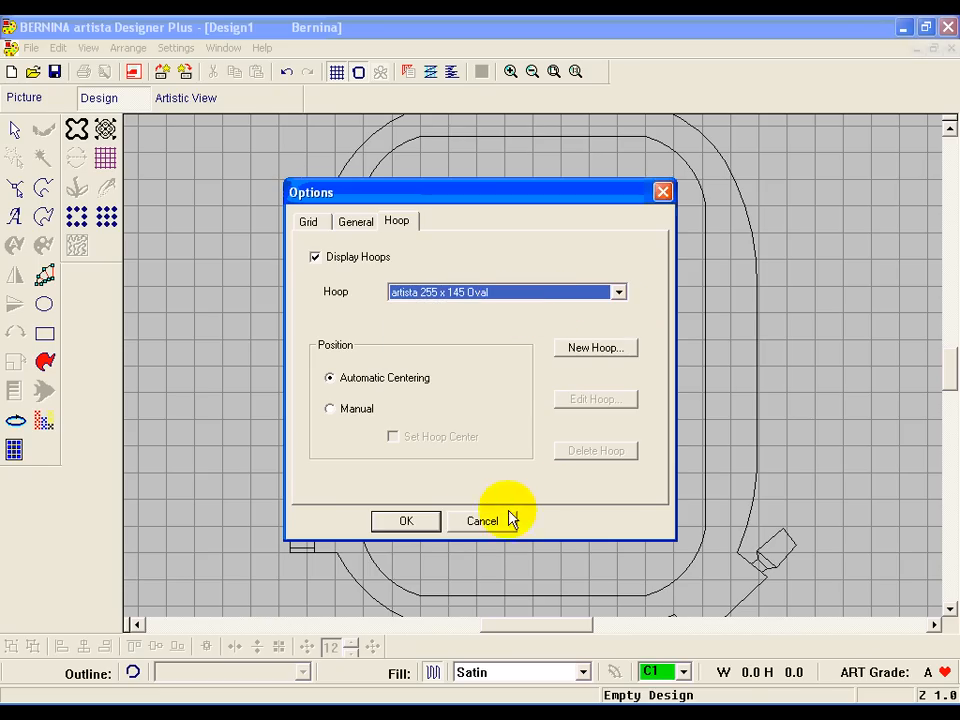
pyautogui.click(404, 520)
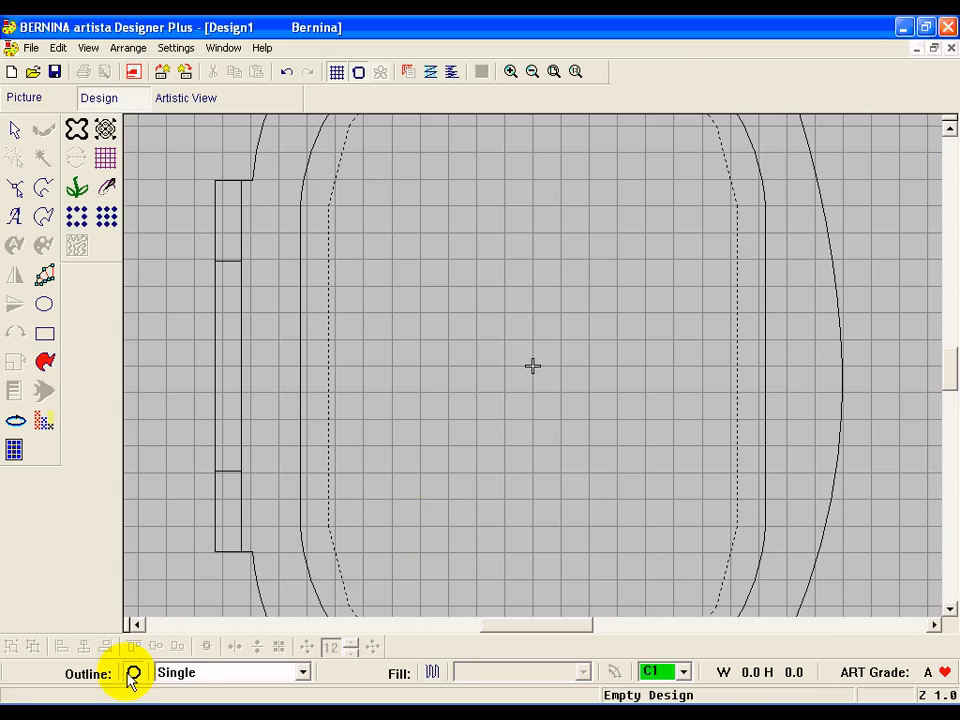
# Step: Draw a single-outline, unfilled guide circle about 138 mm across, centred in the hoop
pyautogui.click(304, 672)
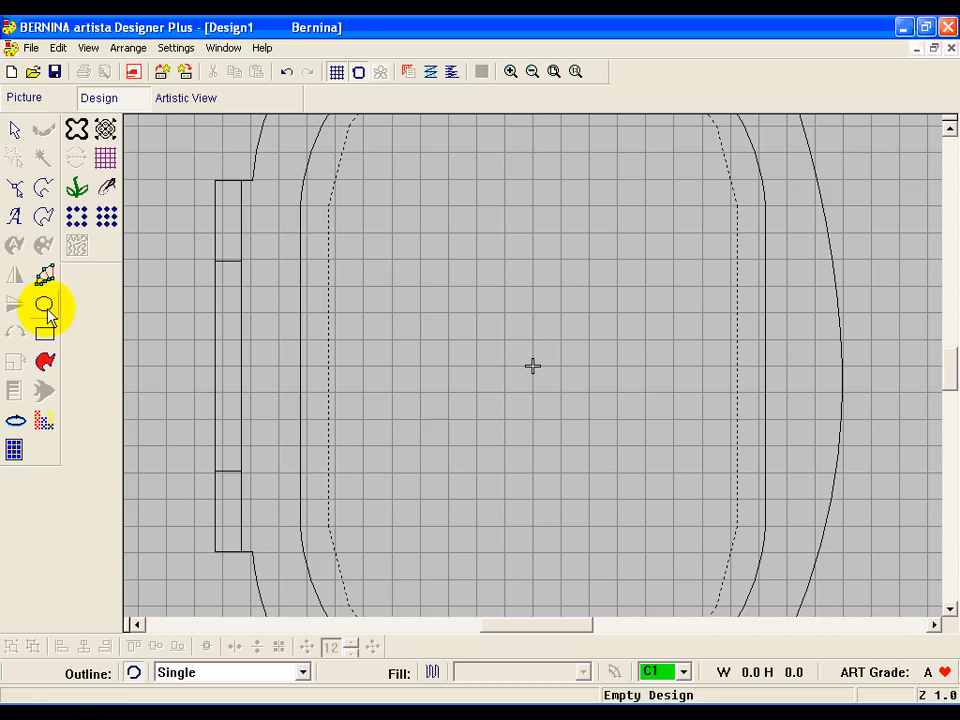
pyautogui.click(44, 304)
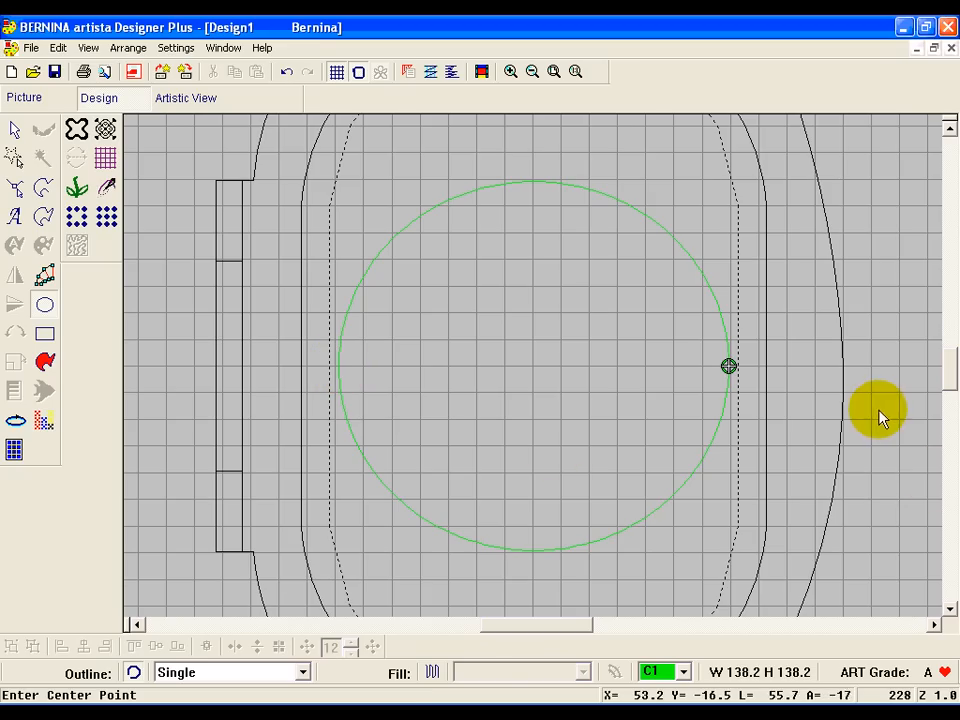
pyautogui.click(872, 398)
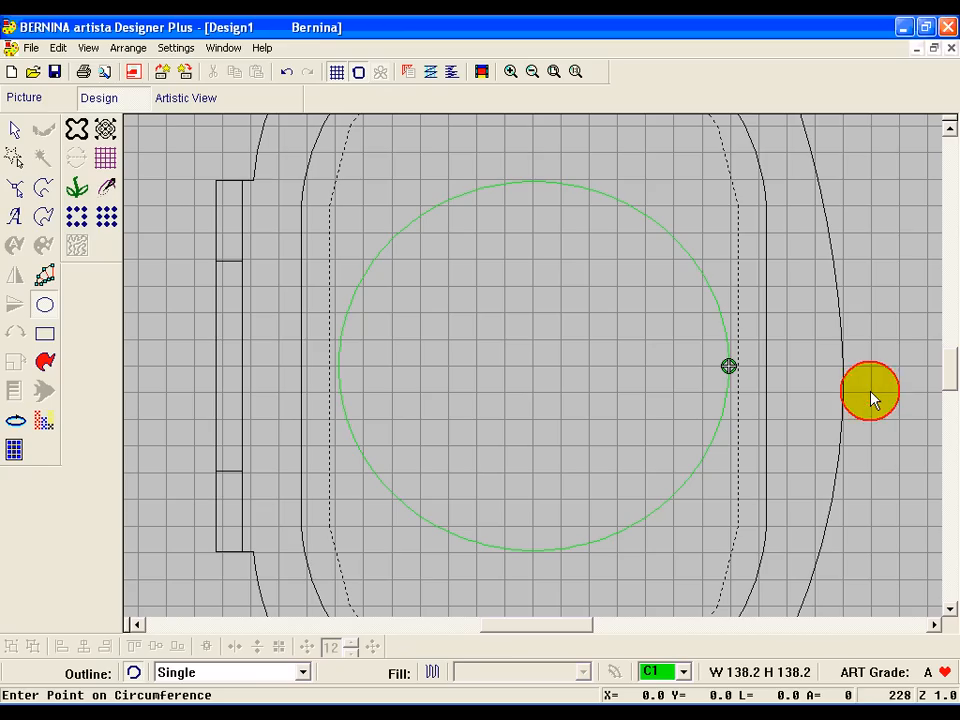
pyautogui.click(868, 390)
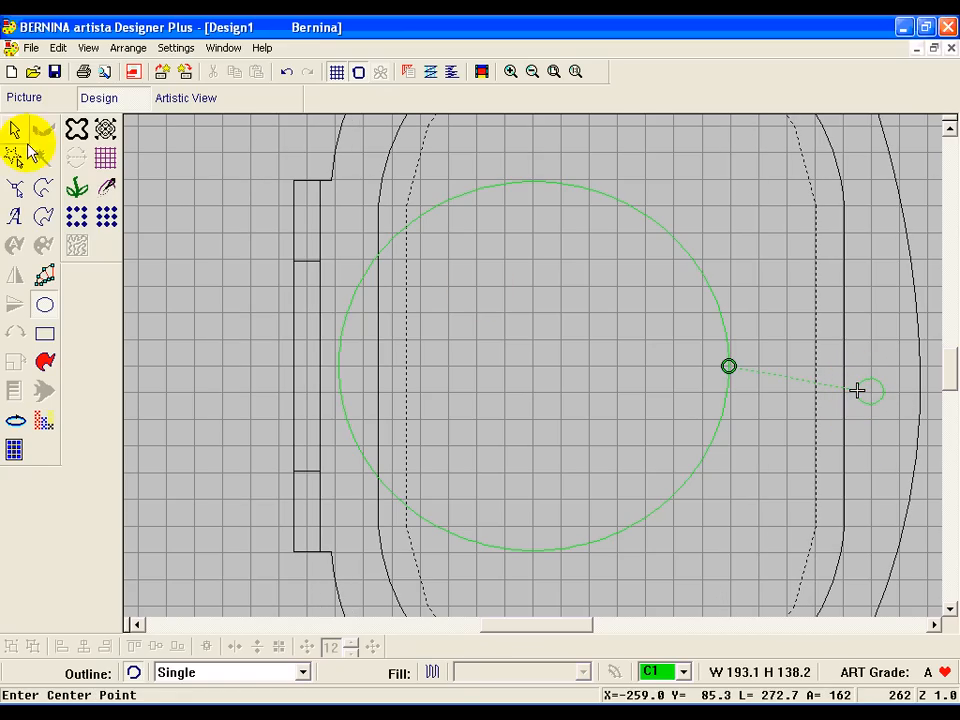
pyautogui.moveTo(14, 130)
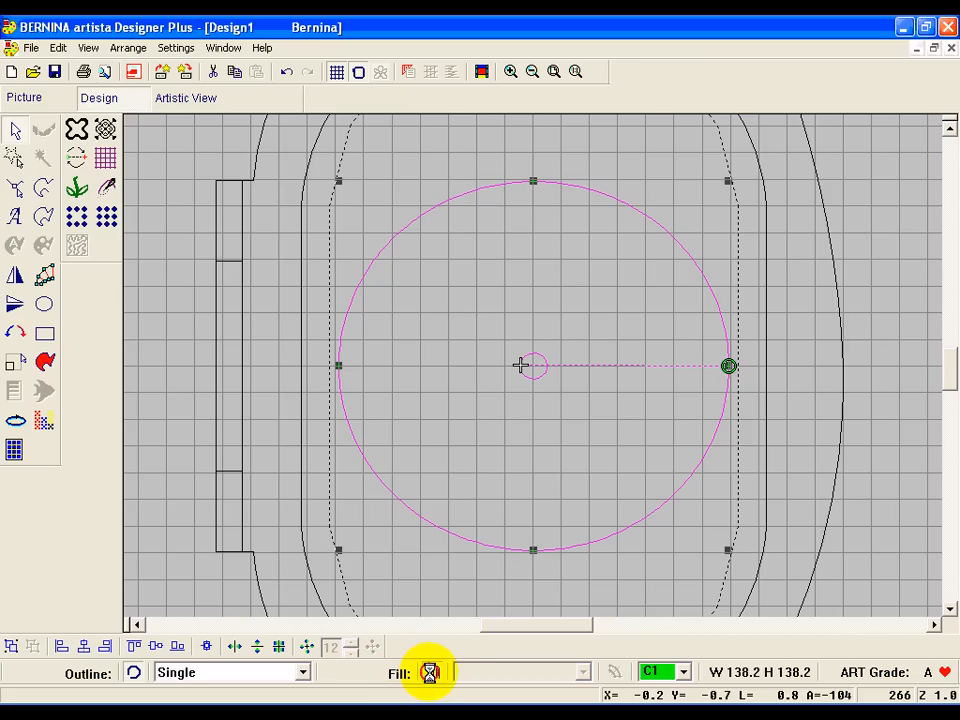
pyautogui.click(430, 672)
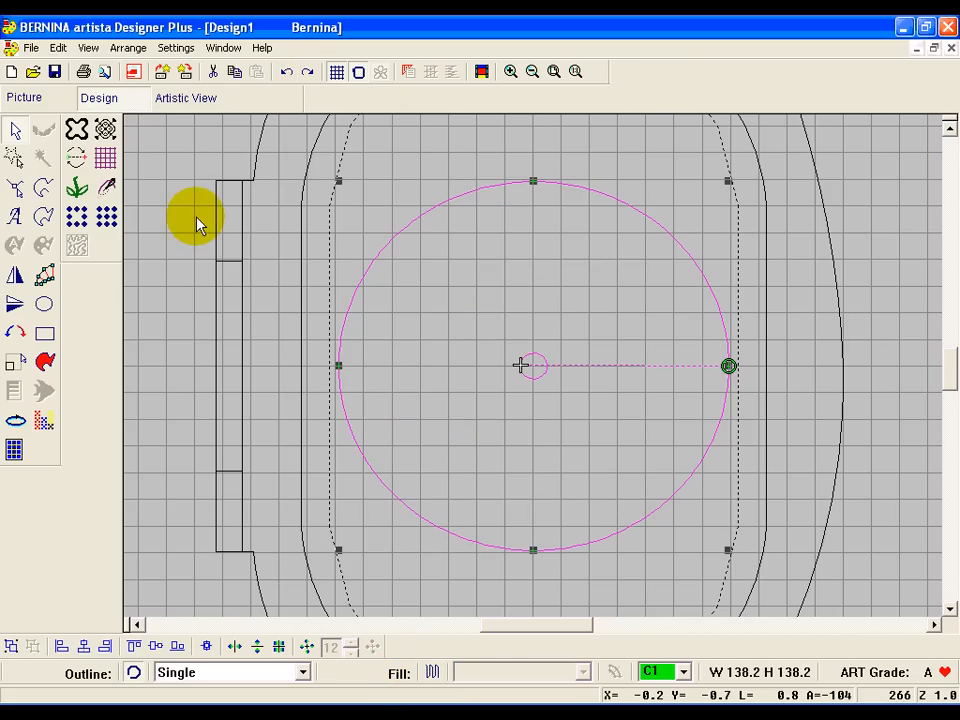
# Step: Draw a small satin-filled hour dot at twelve o'clock on the guide circle
pyautogui.click(196, 316)
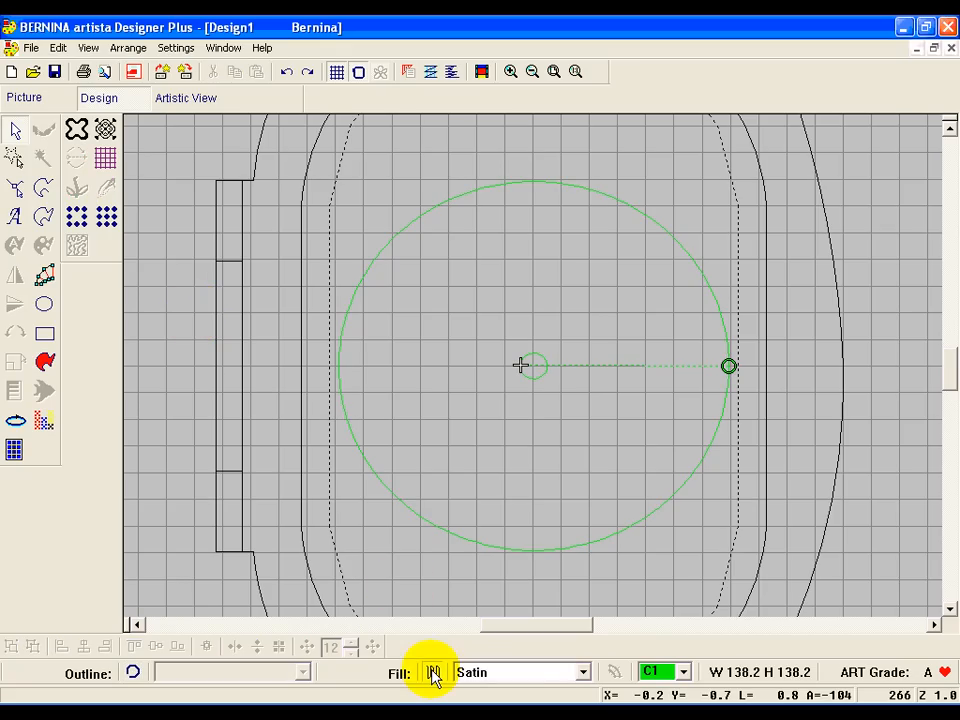
pyautogui.click(580, 672)
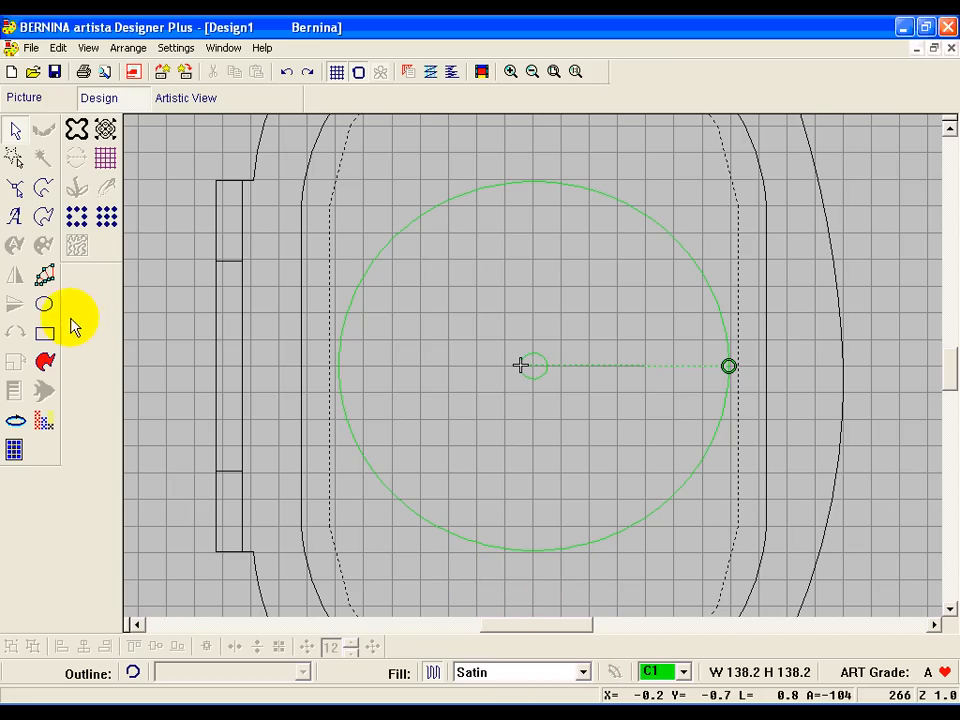
pyautogui.moveTo(44, 304)
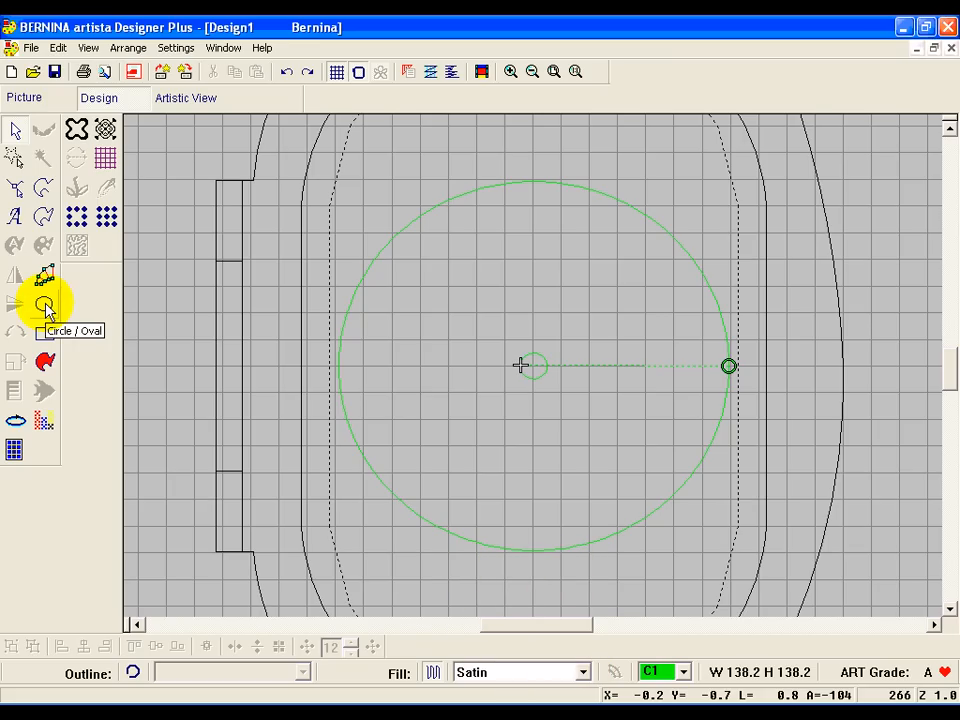
pyautogui.click(44, 304)
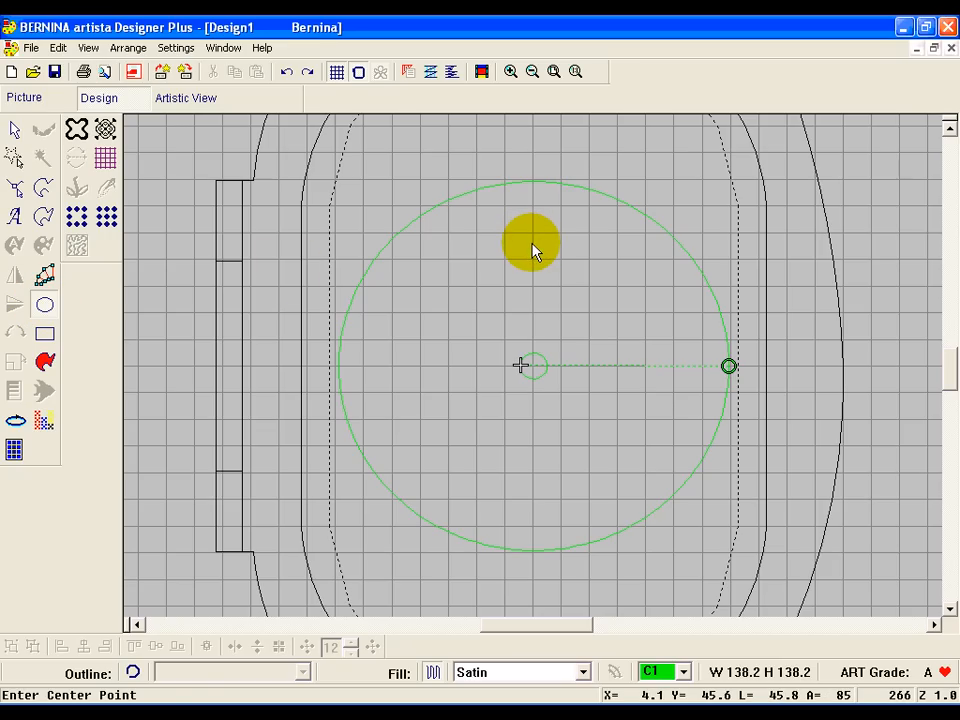
pyautogui.click(532, 242)
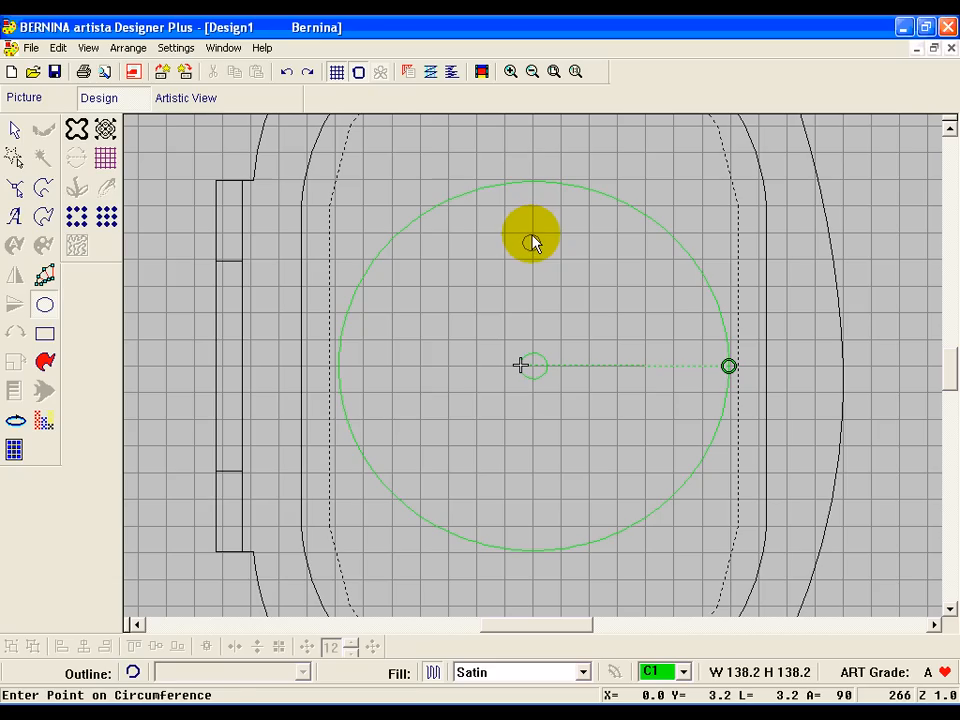
pyautogui.click(532, 240)
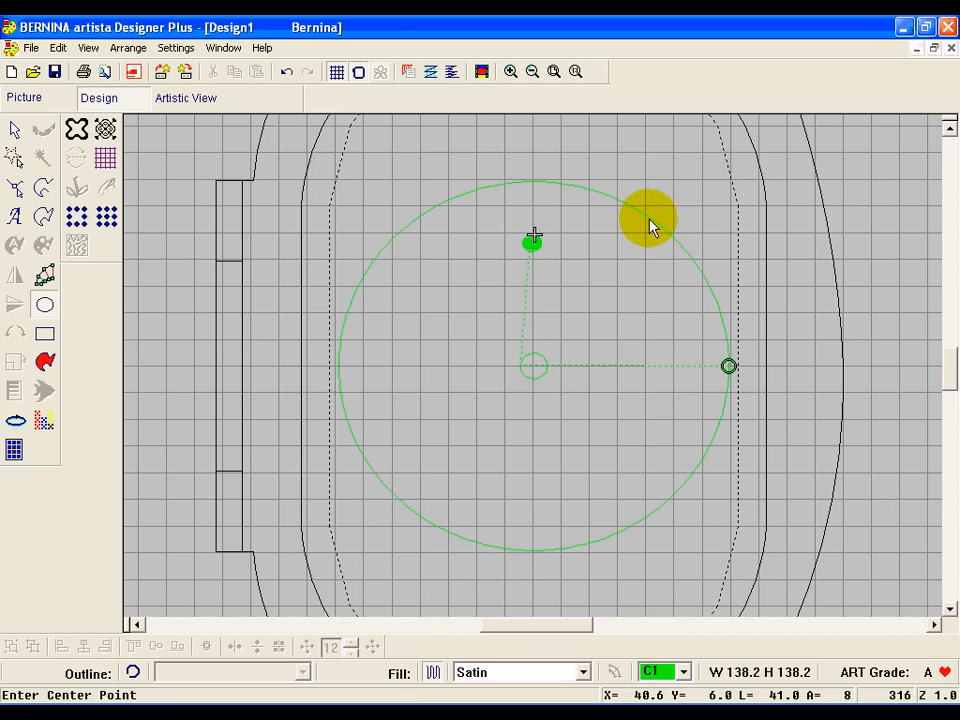
pyautogui.moveTo(690, 228)
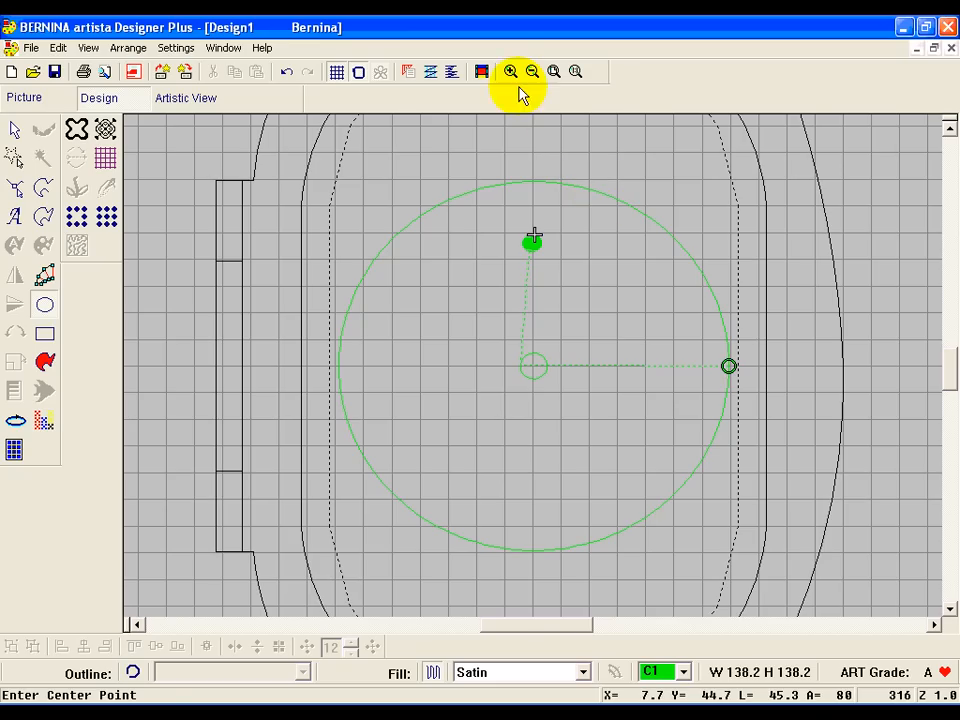
# Step: Reshape the top hour dot, adjusting its stitch angle and entry/exit control points
pyautogui.click(508, 72)
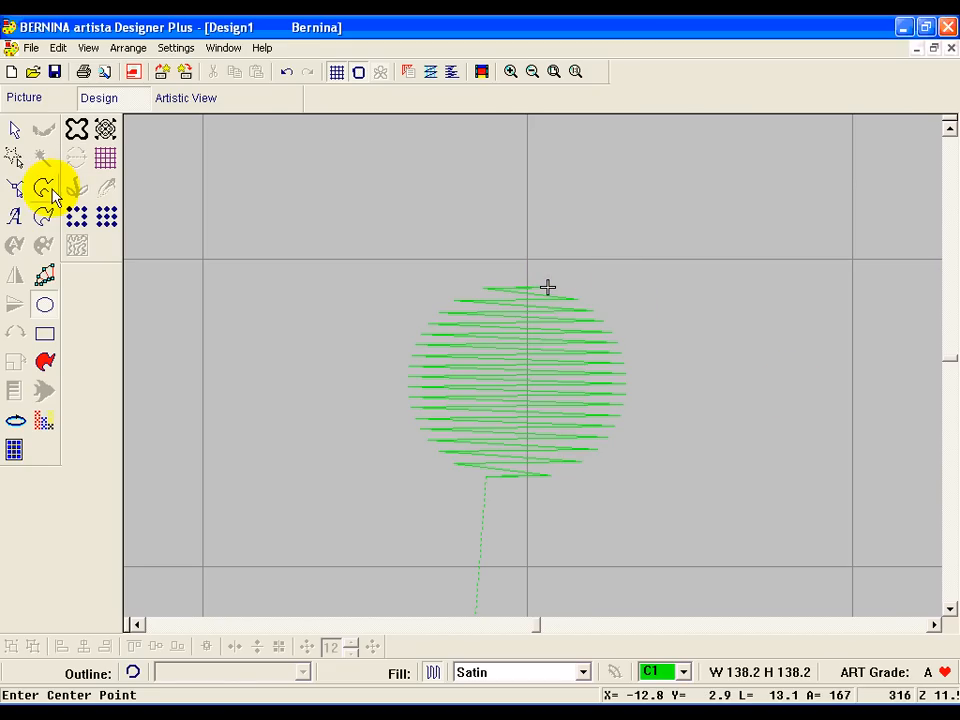
pyautogui.moveTo(18, 188)
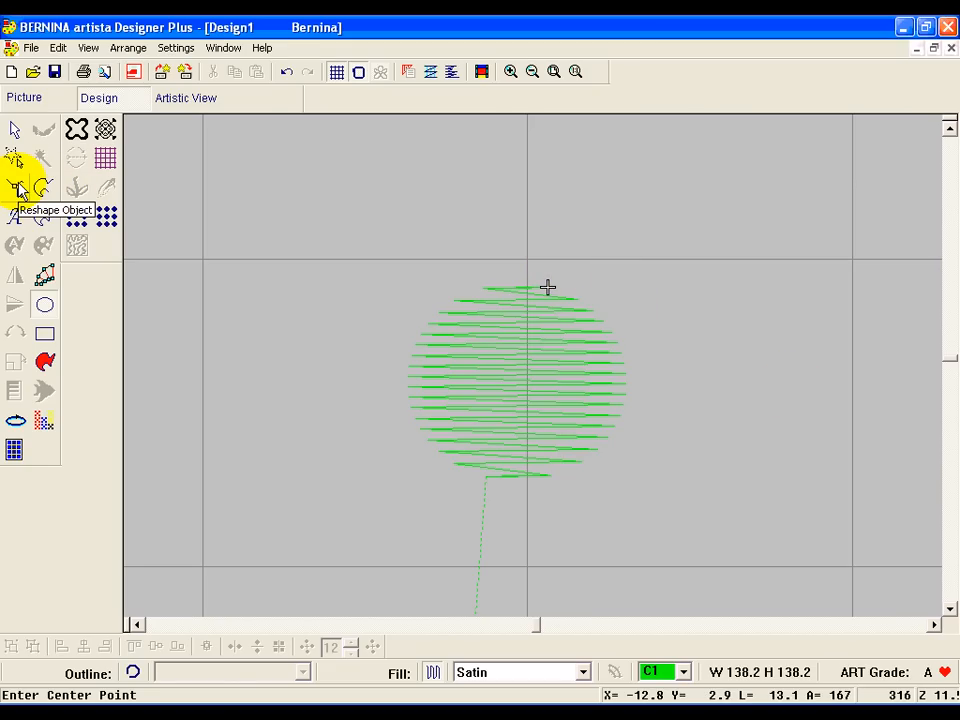
pyautogui.click(16, 188)
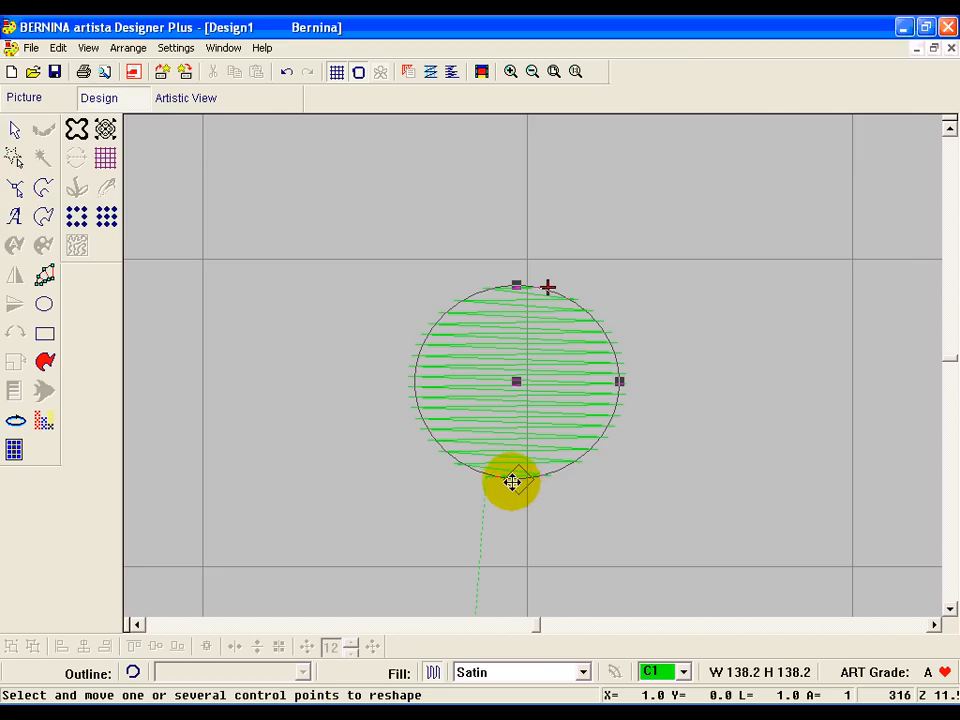
pyautogui.moveTo(512, 482); pyautogui.dragTo(424, 440)
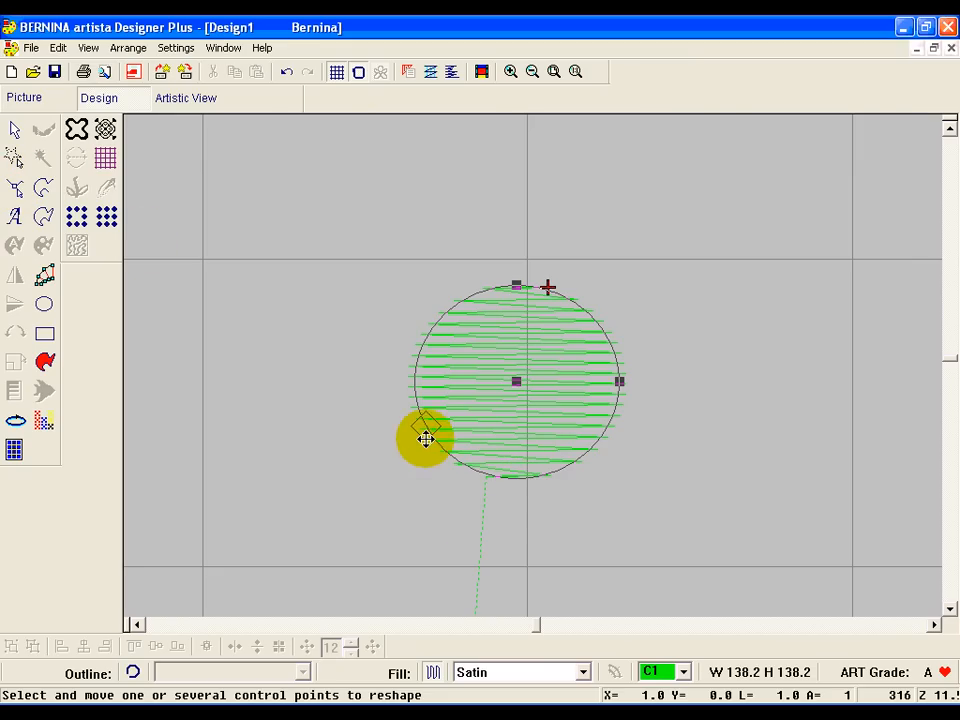
pyautogui.moveTo(424, 440); pyautogui.dragTo(412, 392)
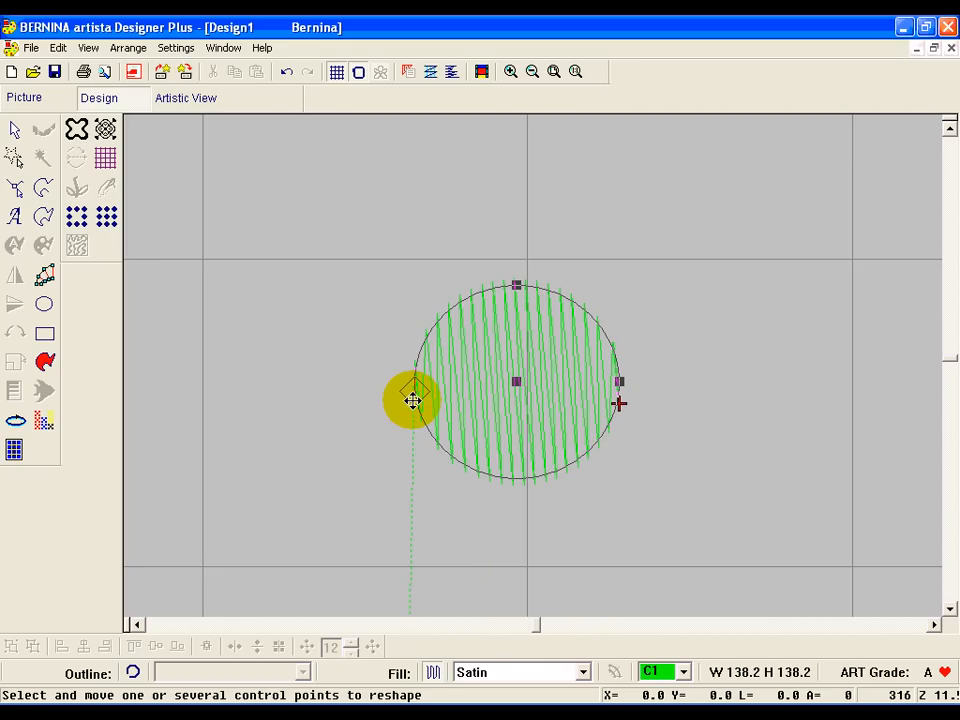
pyautogui.moveTo(412, 400); pyautogui.dragTo(496, 488)
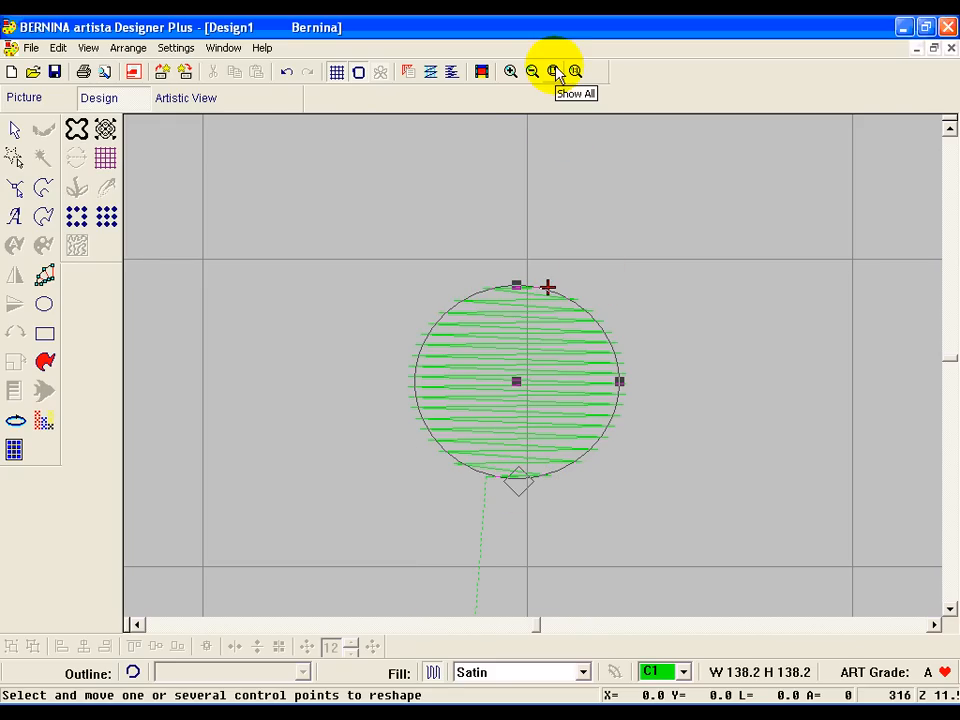
# Step: Show the whole clock face again with the top hour dot in place
pyautogui.click(552, 72)
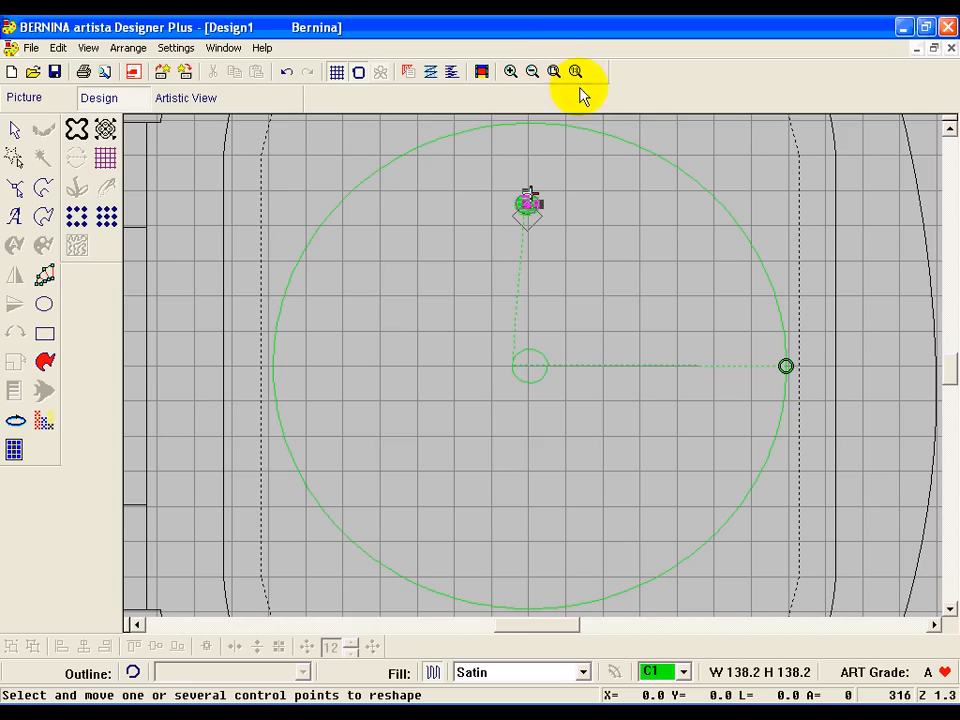
pyautogui.moveTo(16, 130)
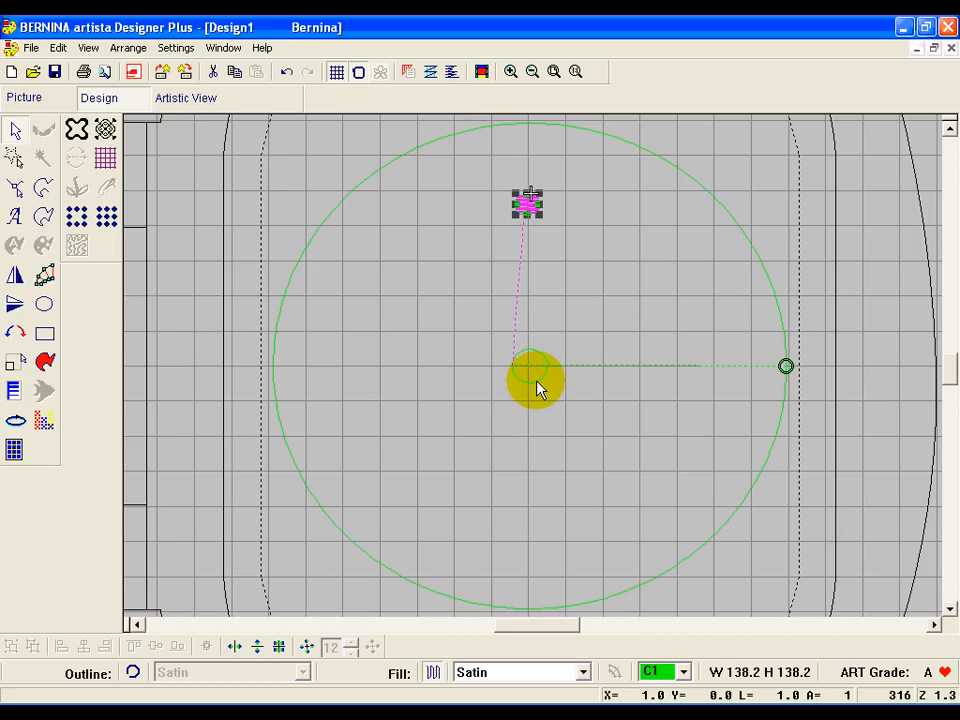
pyautogui.moveTo(536, 384); pyautogui.dragTo(536, 210)
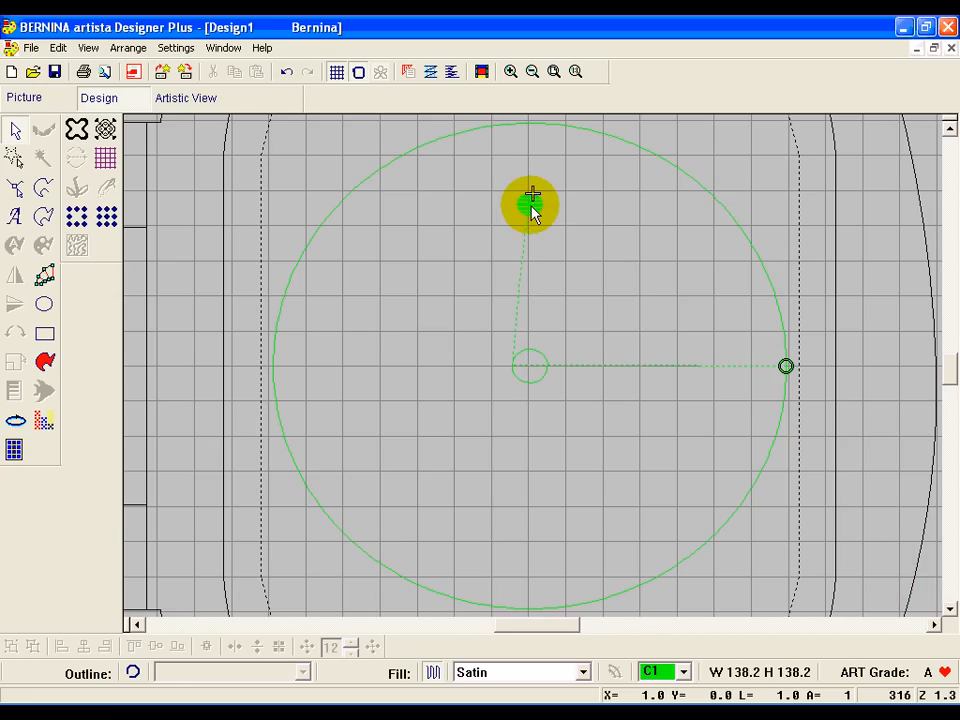
# Step: Wreath the hour dot into 12 copies around the centre, then select the centre circle
pyautogui.click(530, 204)
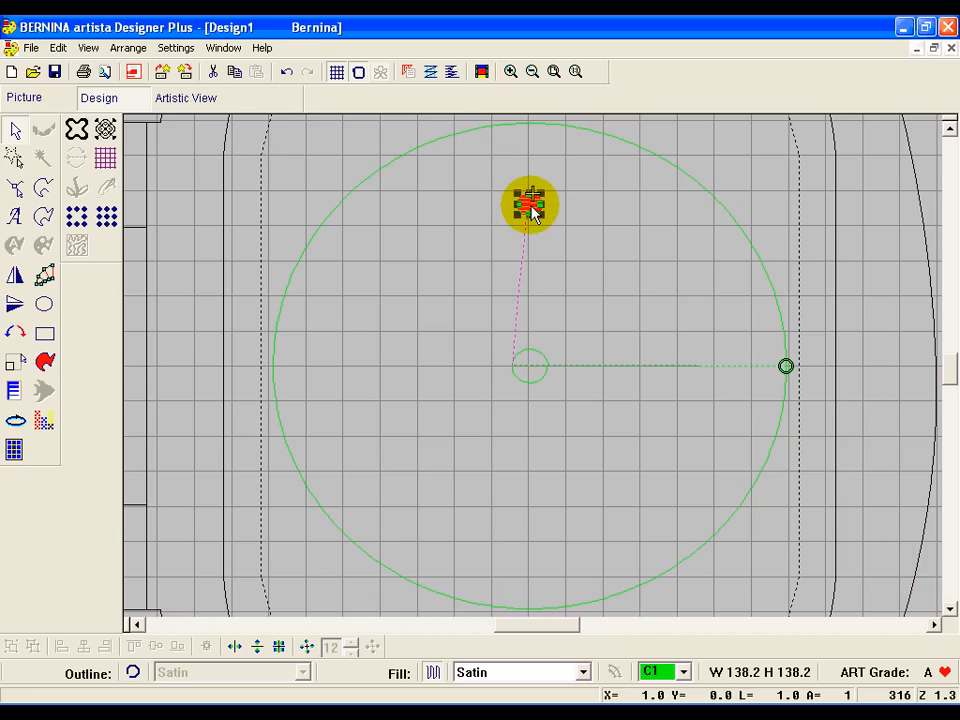
pyautogui.moveTo(304, 646)
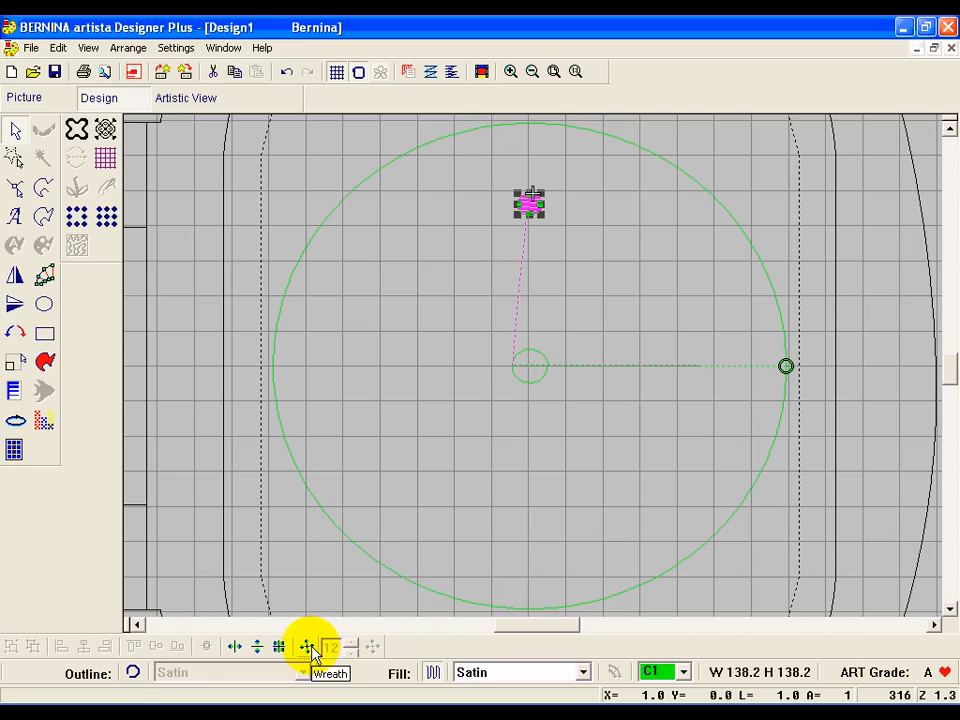
pyautogui.click(308, 646)
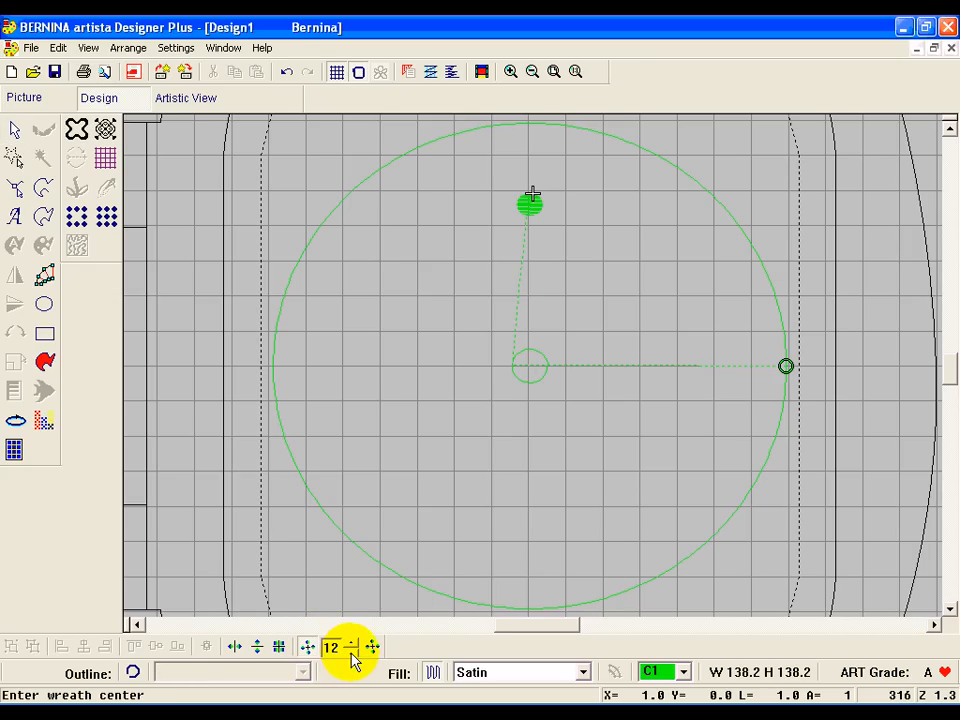
pyautogui.click(530, 370)
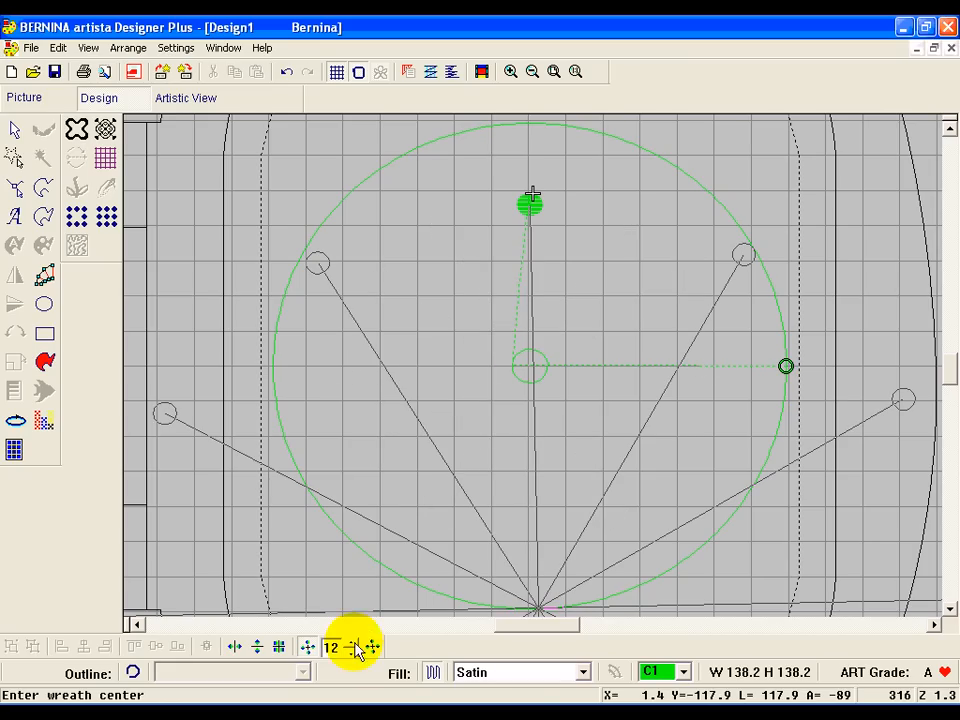
pyautogui.moveTo(350, 648)
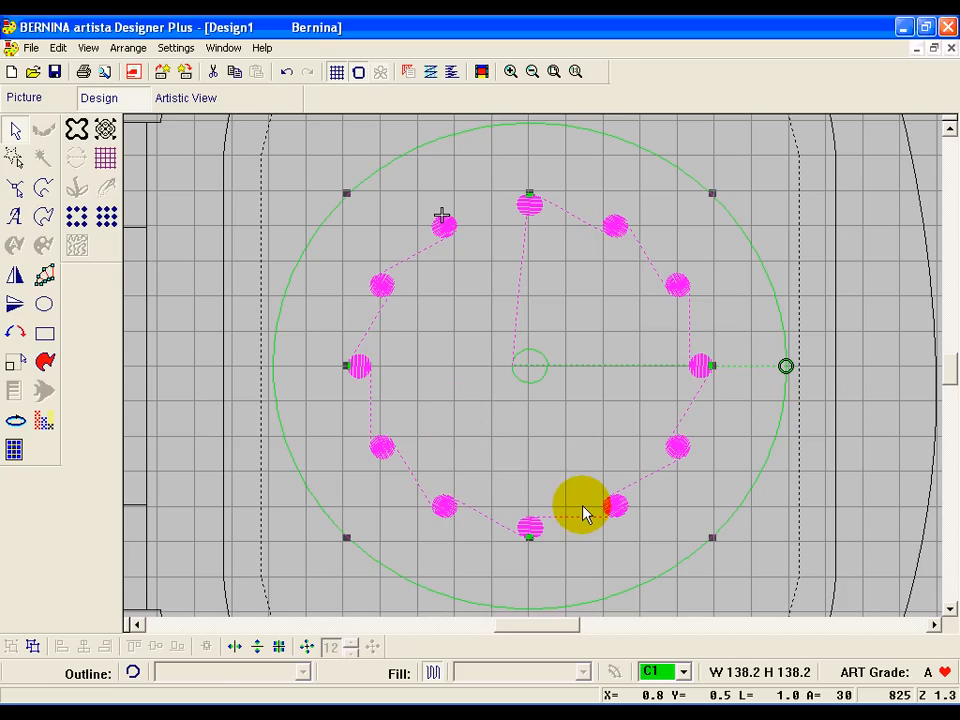
pyautogui.moveTo(584, 504); pyautogui.dragTo(536, 384)
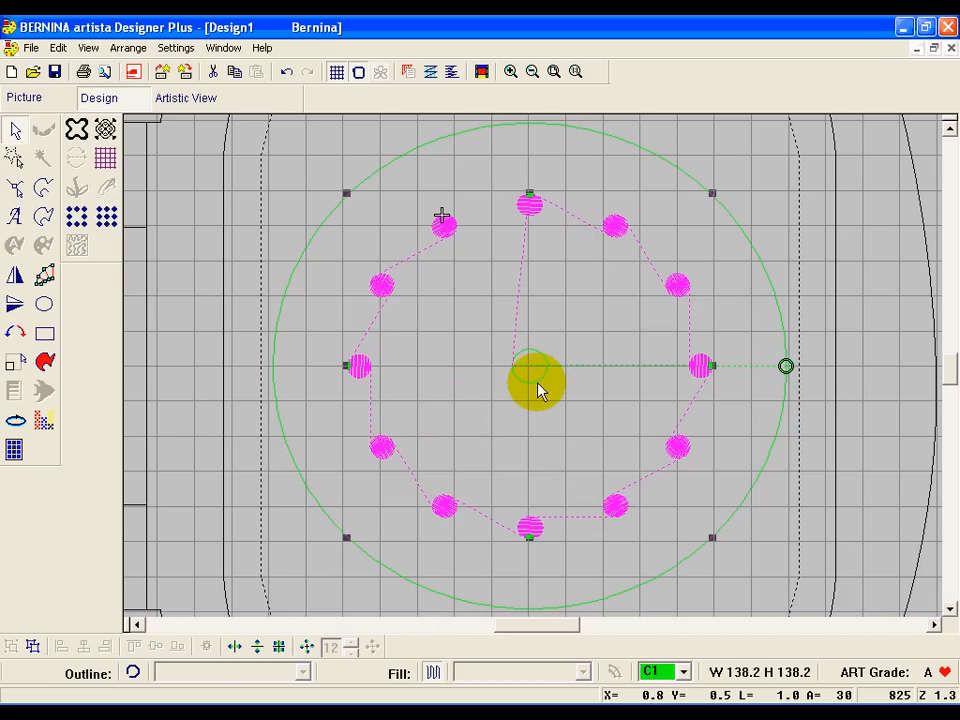
pyautogui.click(536, 384)
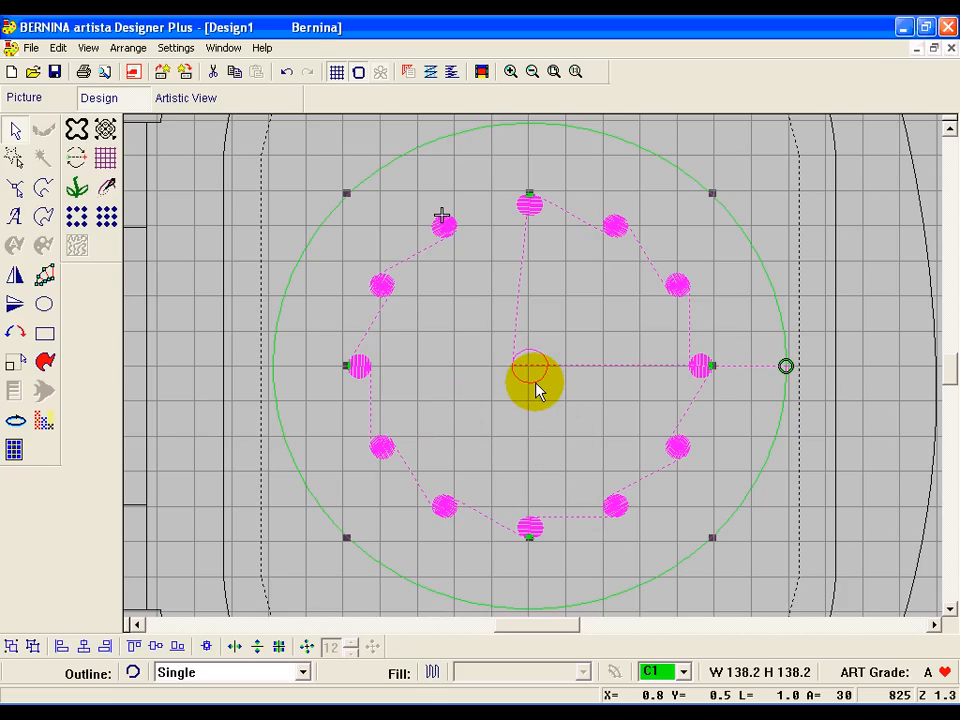